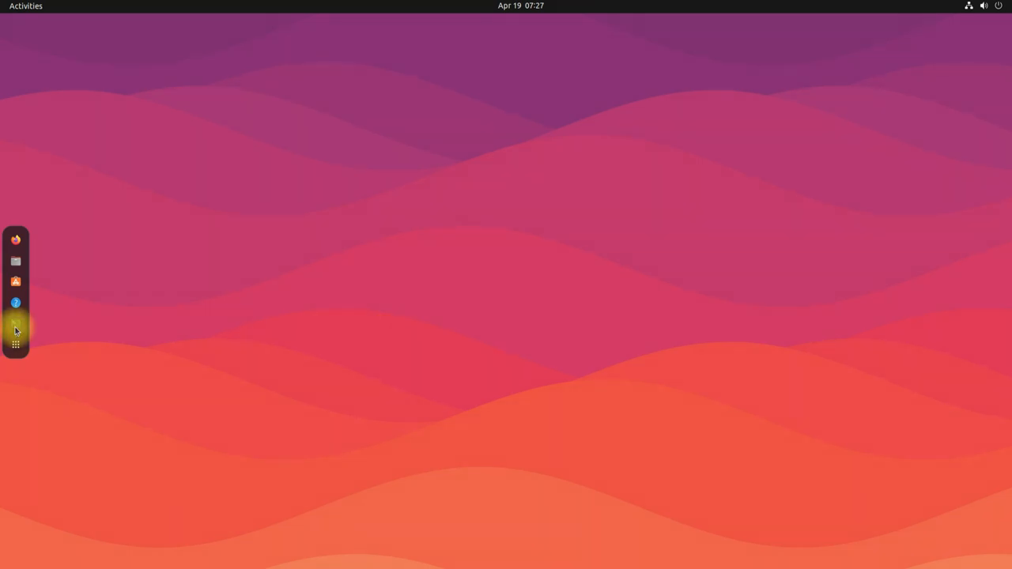
Step: Launch a terminal from the dock and run 'snap --version' to check the installed snap version
left_click(16, 323)
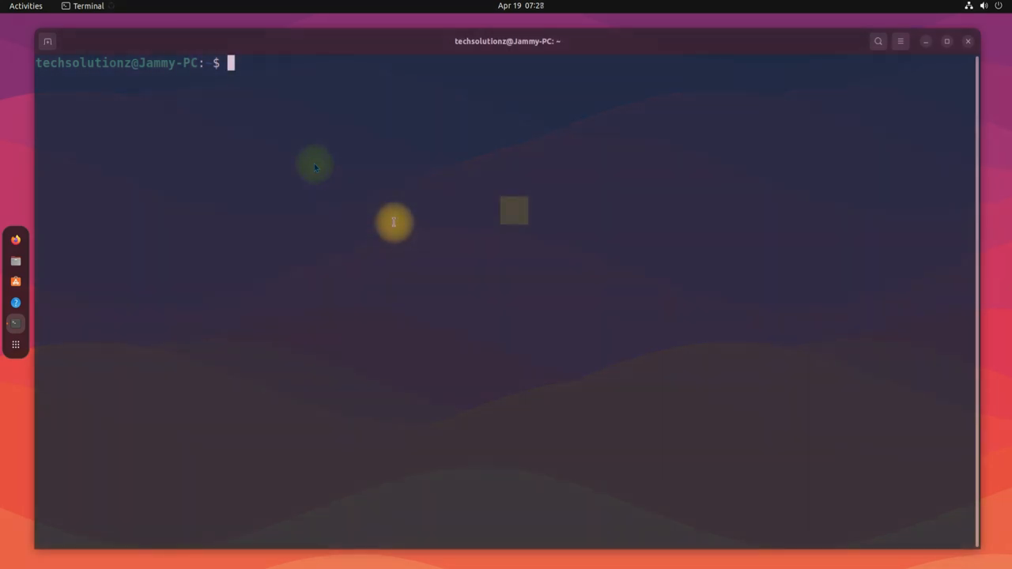
type("sudo apt update")
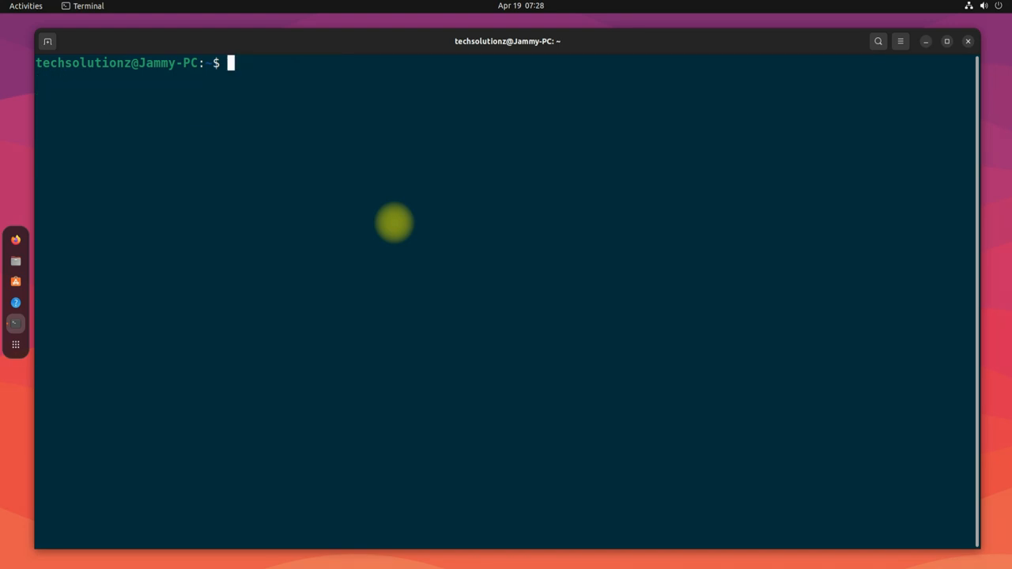
type("snap --ver")
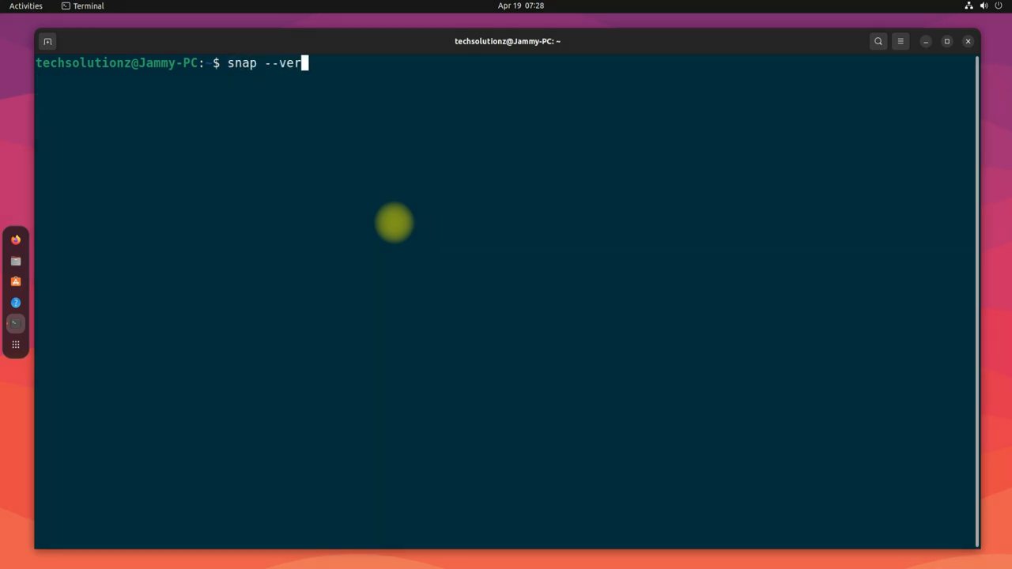
key("Return")
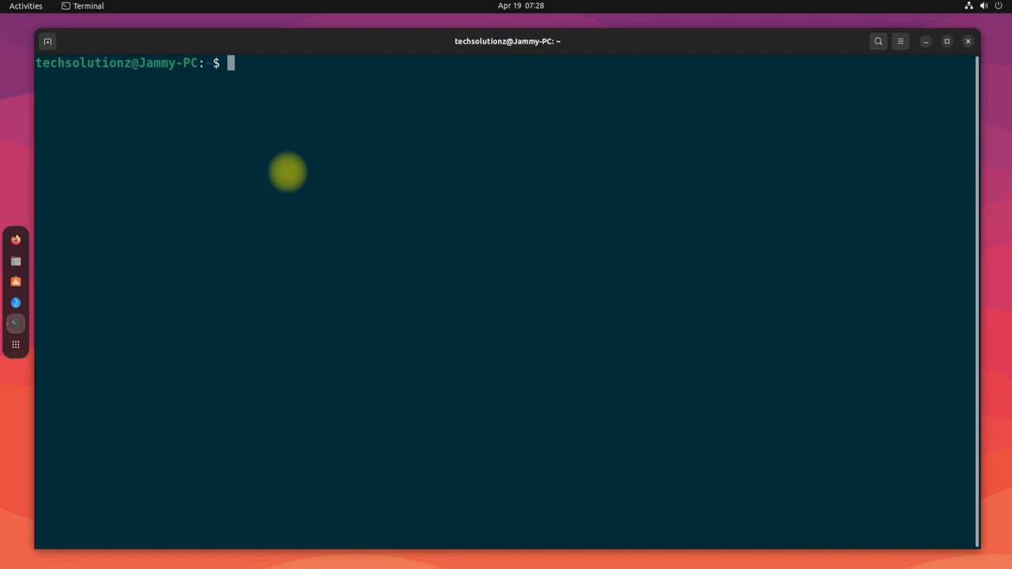
Step: Run 'sudo snap install core' so core 16-2.54.4 from Canonical is installed
type("sudo snap in")
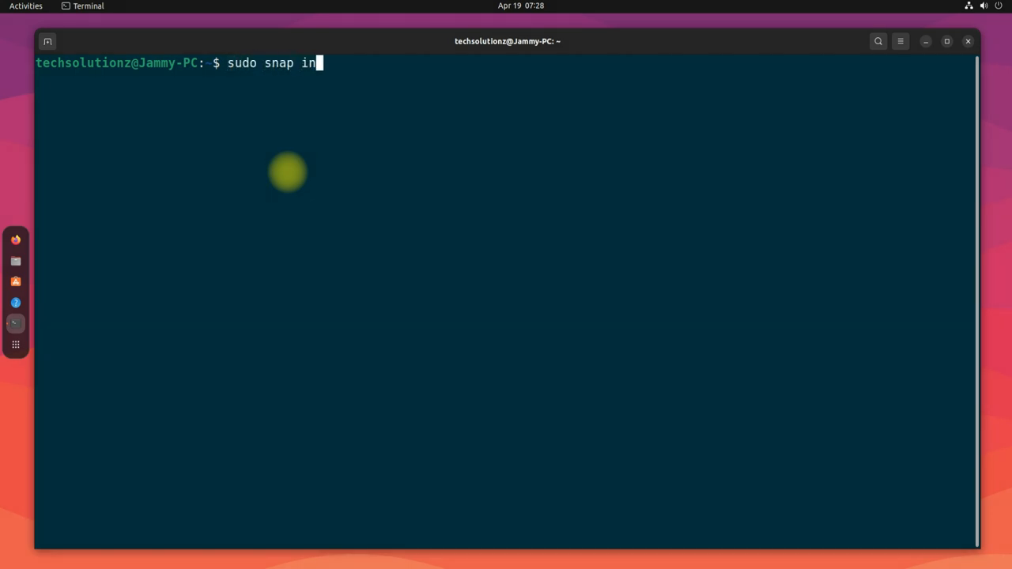
type("stall core")
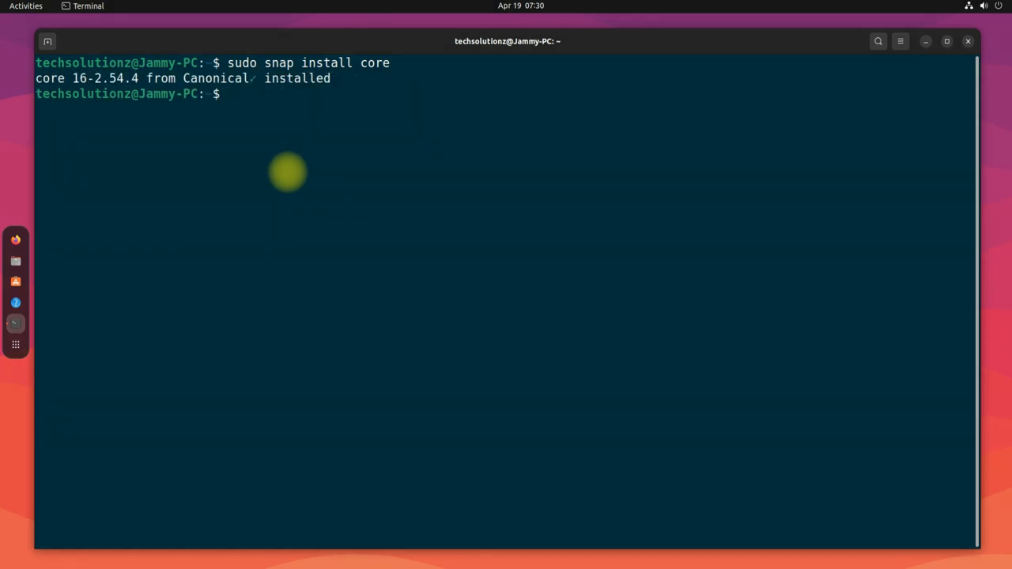
type("sudo ns")
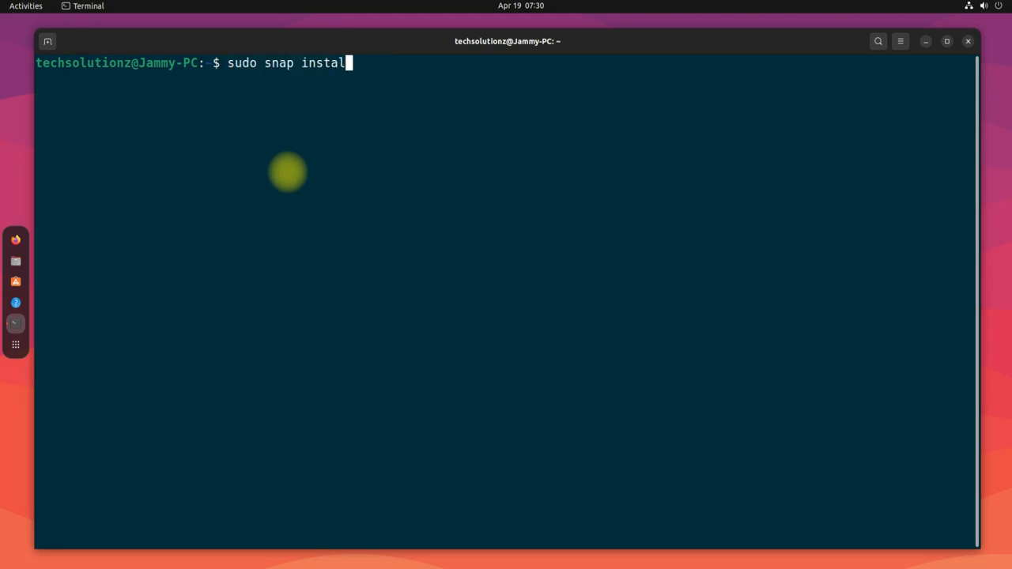
Step: Run 'sudo snap install --devmode --beta anbox', then 'snap list' to confirm anbox is installed
type("--devmode --beta anbox")
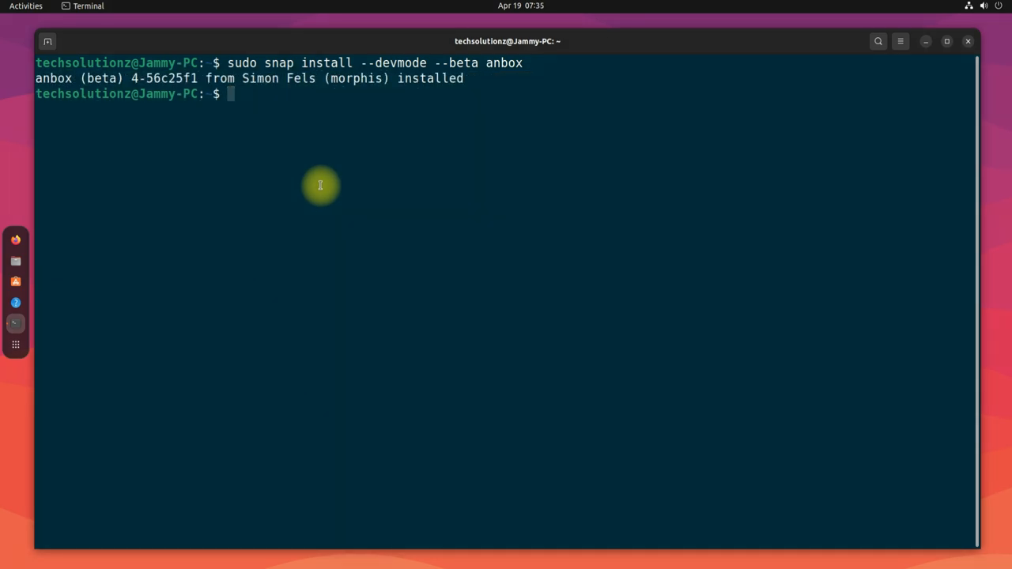
type("snap list")
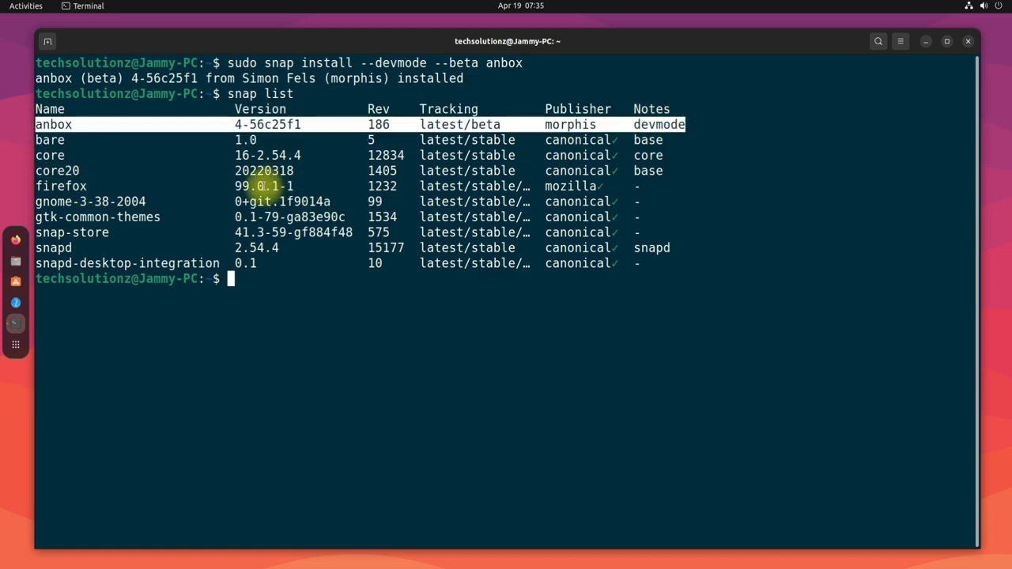
mouse_move(384, 357)
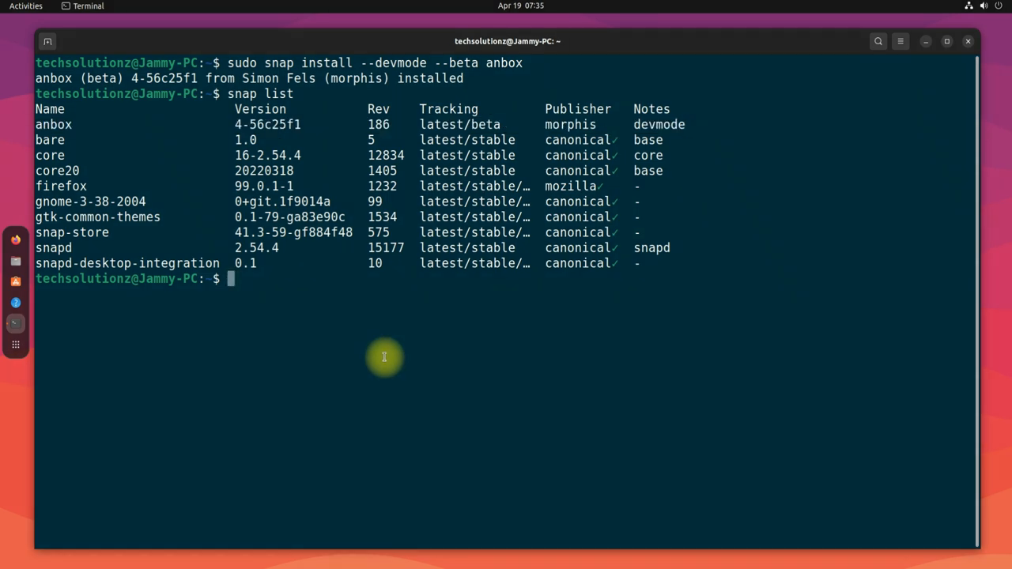
Step: Exit the terminal and launch Anbox Application Manager from Show Applications
type("exit")
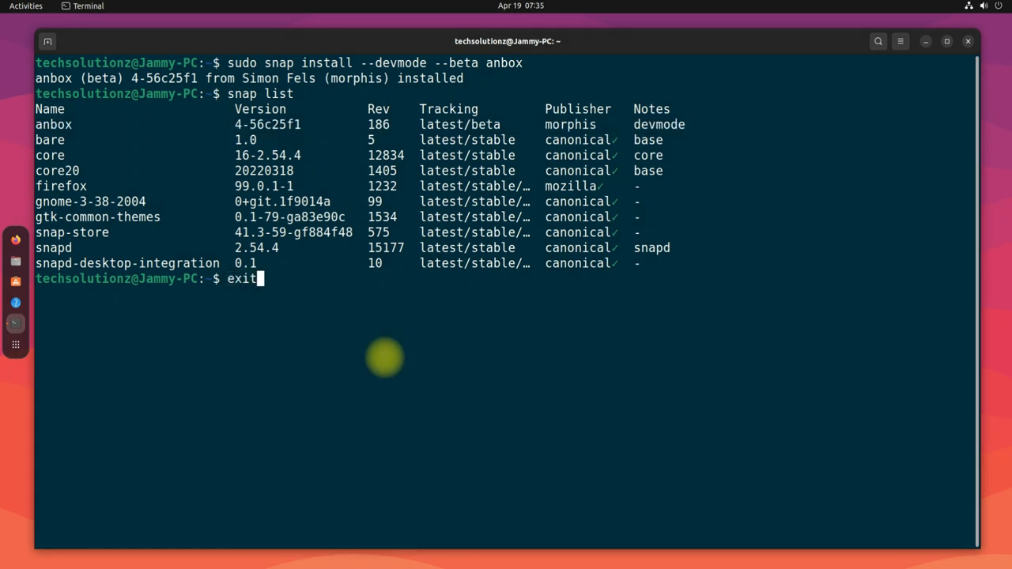
key("Return")
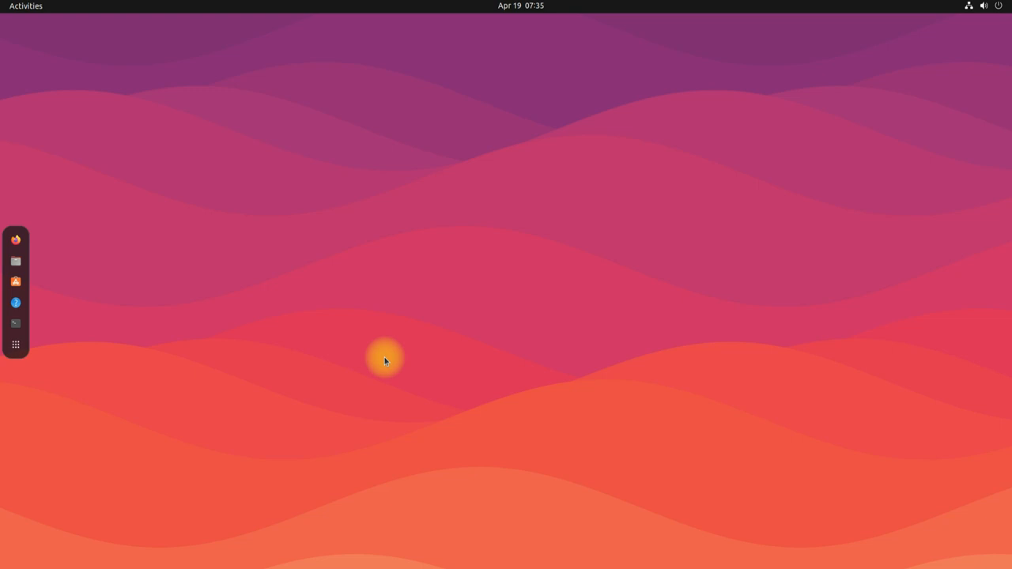
mouse_move(248, 207)
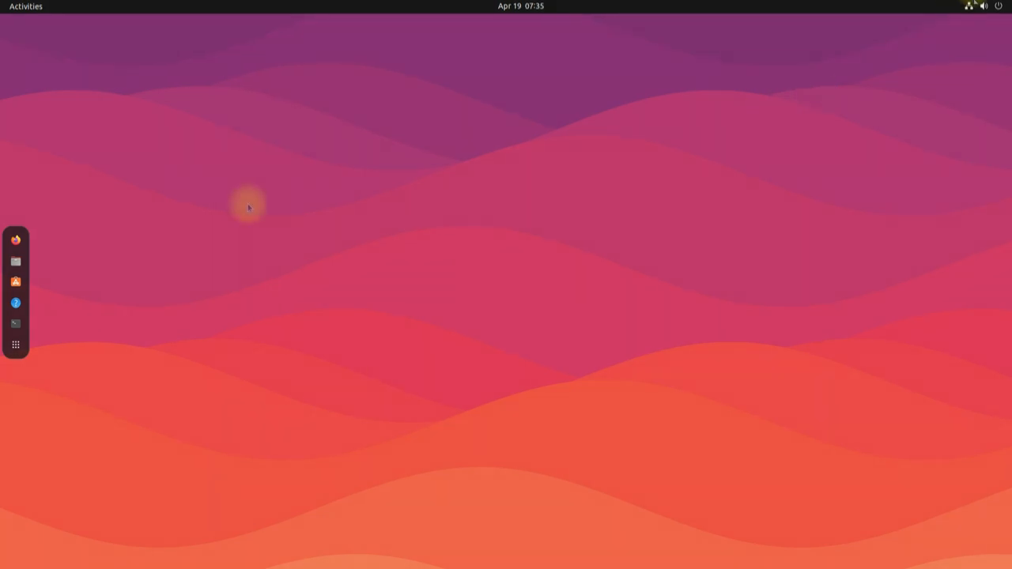
left_click(16, 344)
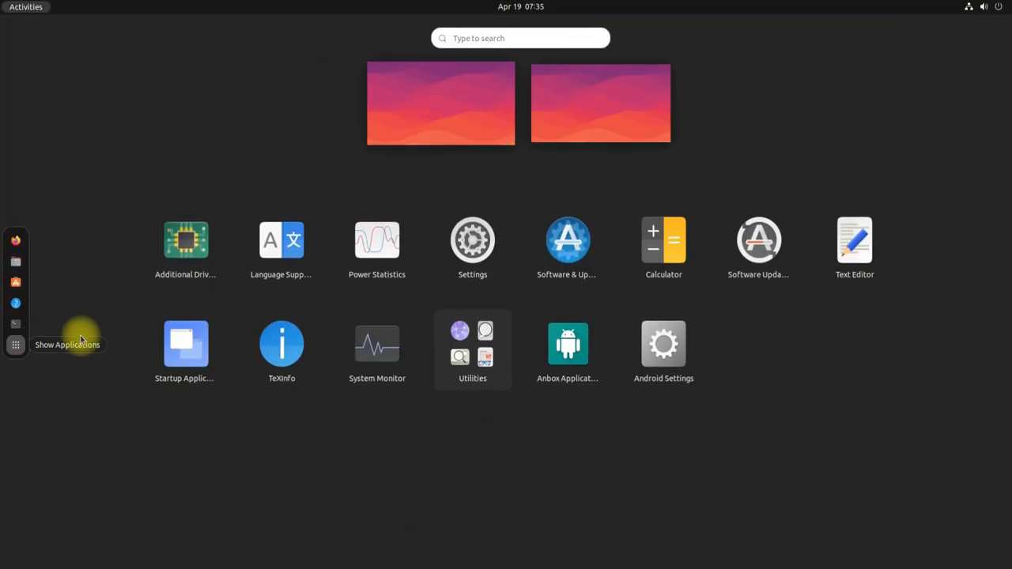
mouse_move(568, 344)
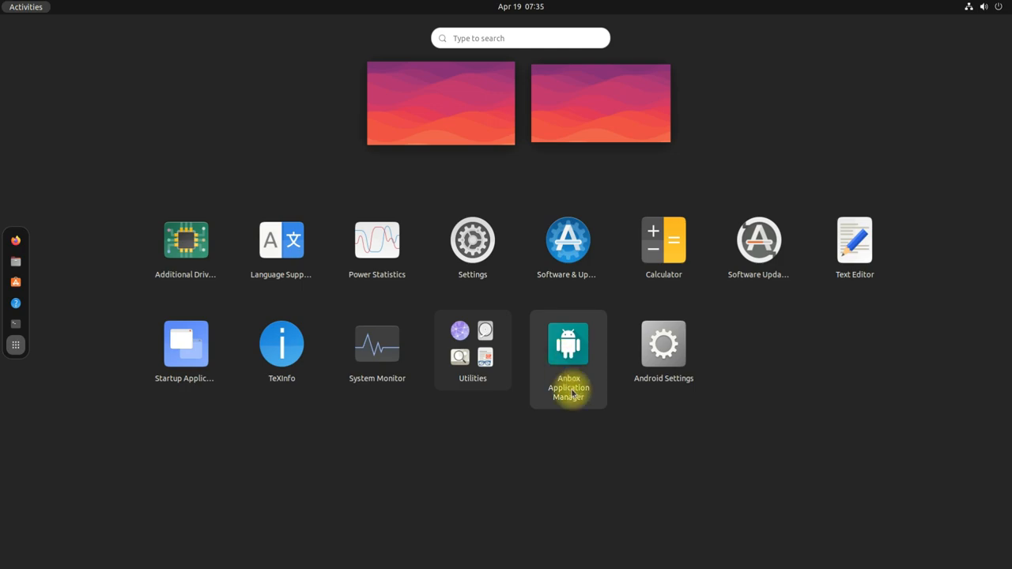
left_click(568, 343)
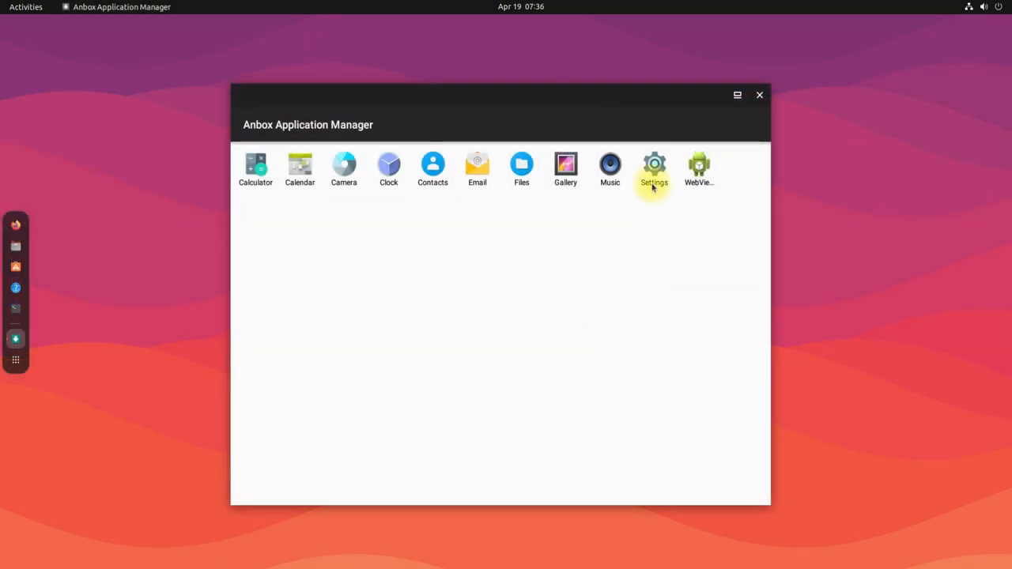
Step: Browse the Android Settings app's options, then close its window to return to the desktop
left_click(655, 166)
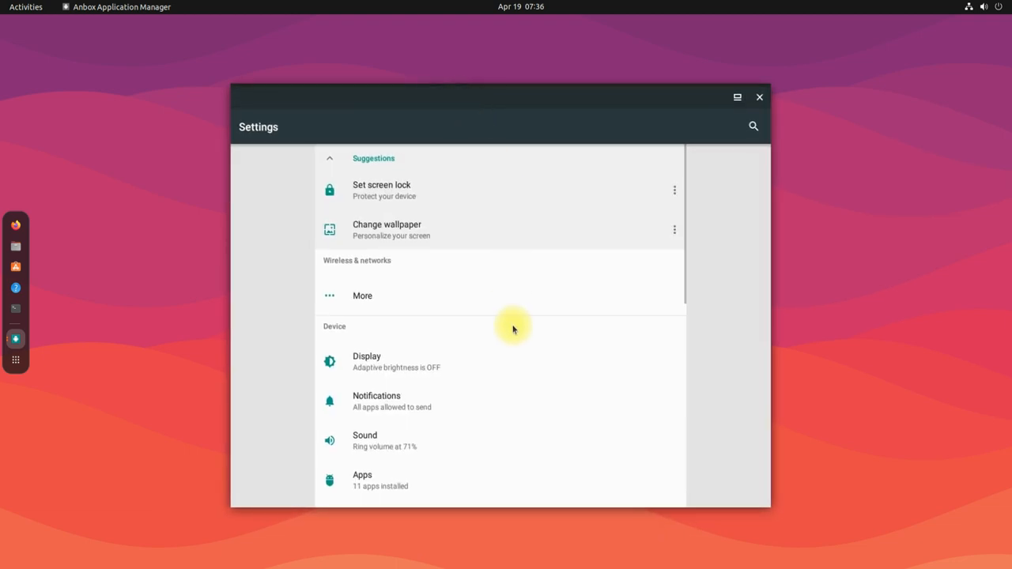
scroll("down", 3)
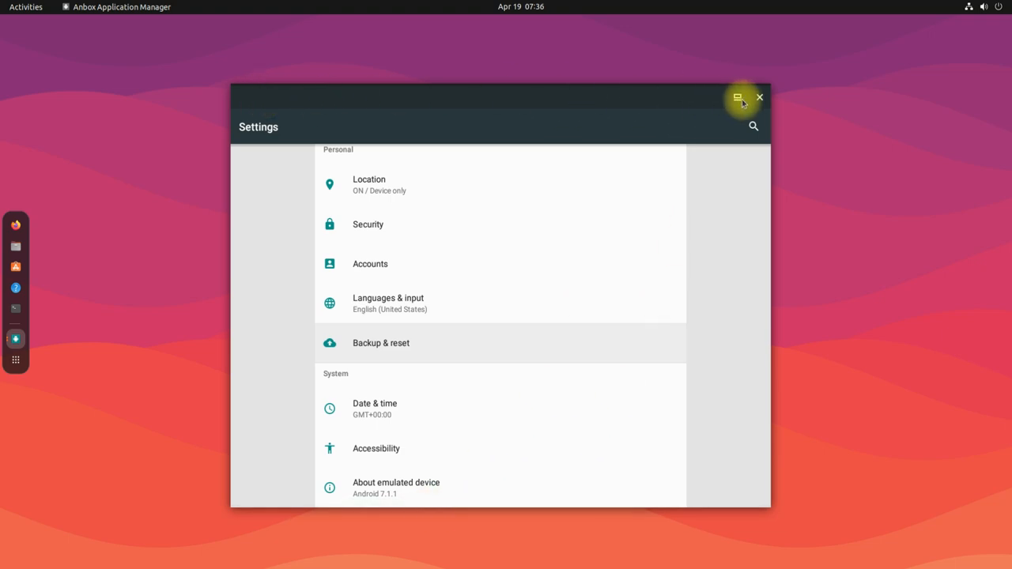
left_click(759, 98)
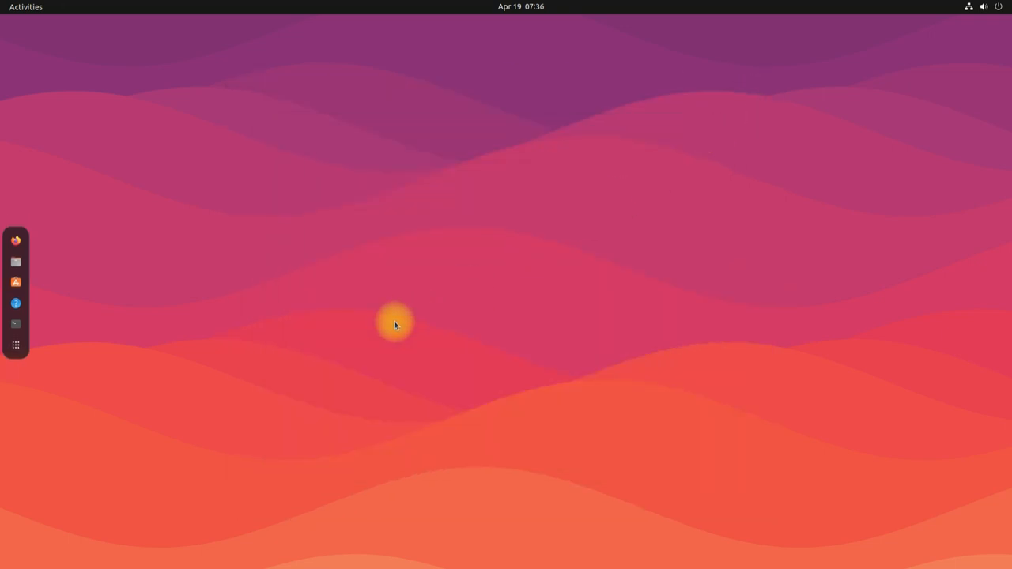